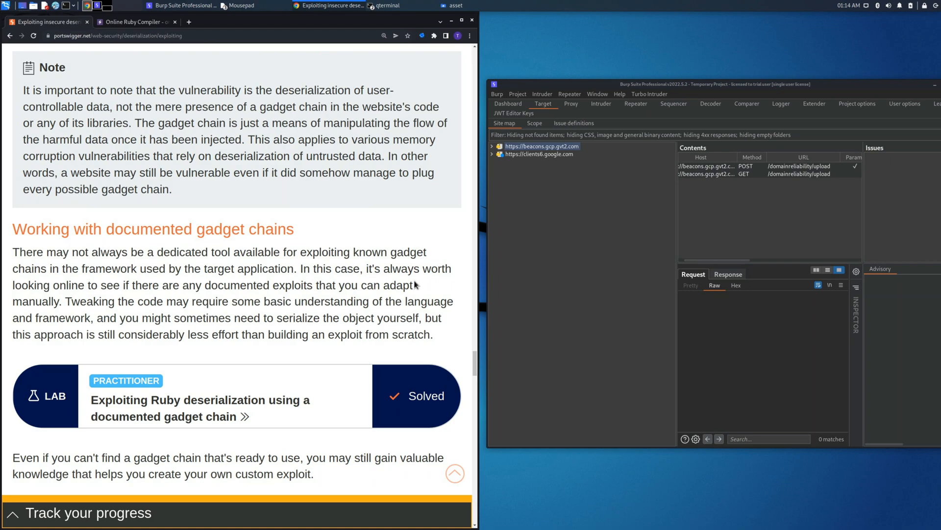
pyautogui.moveTo(101, 316)
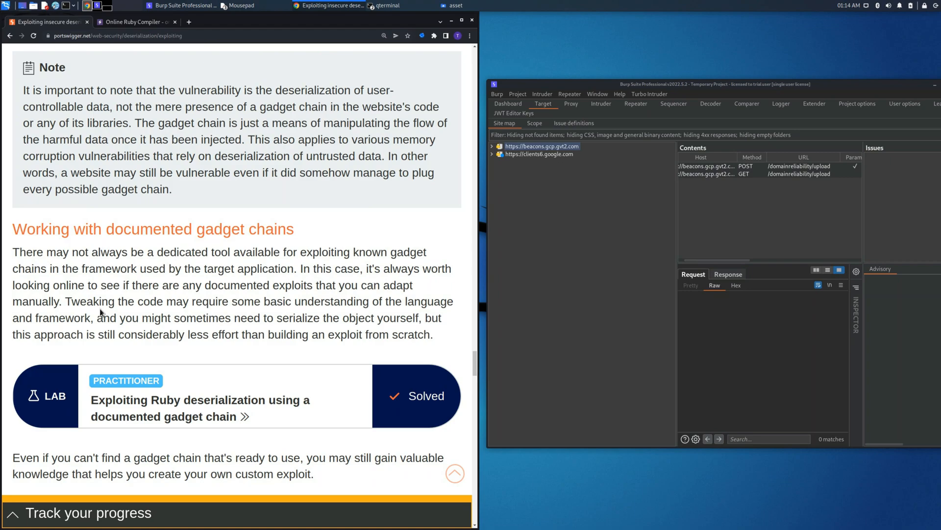
pyautogui.moveTo(206, 408)
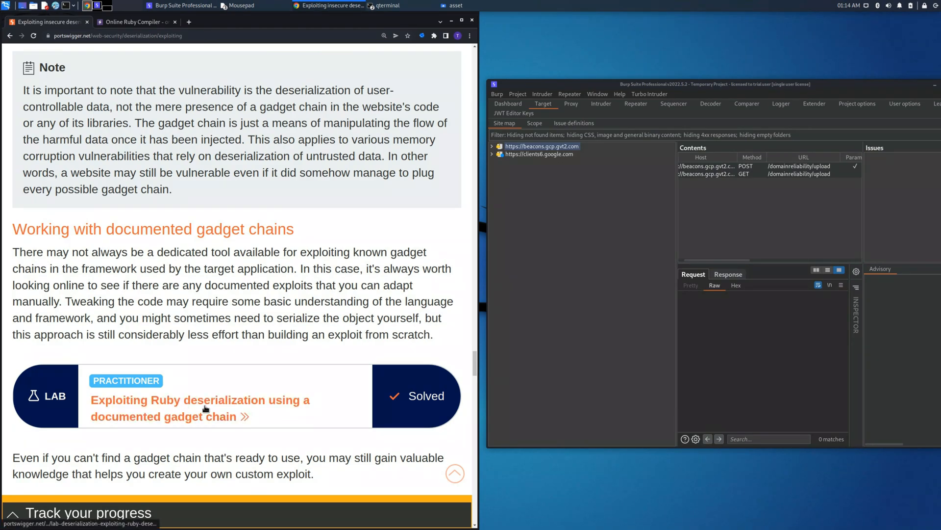
pyautogui.moveTo(207, 410)
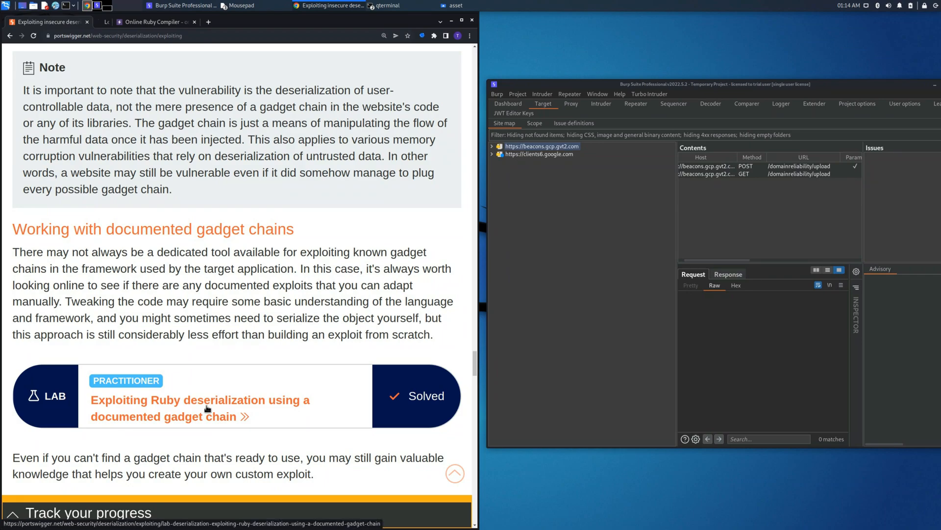
# Step: Open the 'Exploiting Ruby deserialization using a documented gadget chain' lab page in a new tab
pyautogui.click(207, 407)
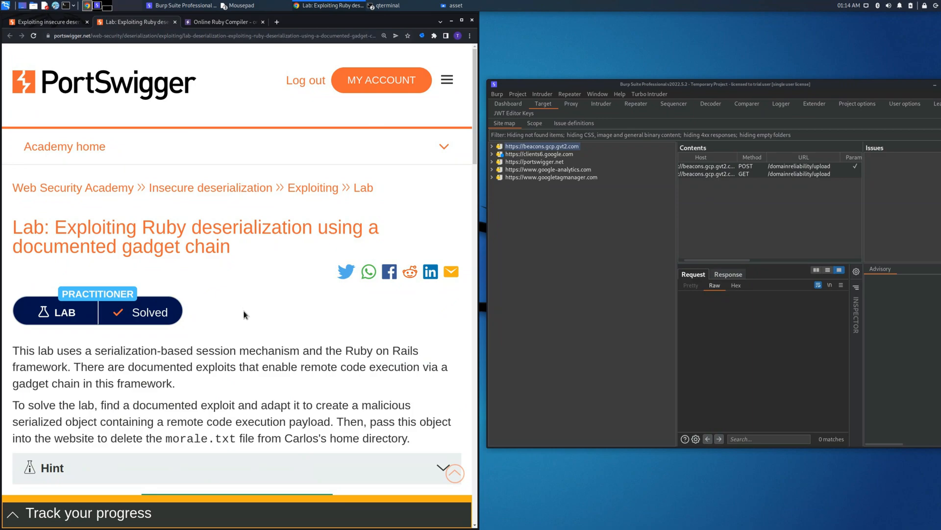
# Step: Reveal the hint, launch the lab, and select the 'ruby deserialization gadget chain' search phrase
pyautogui.click(443, 467)
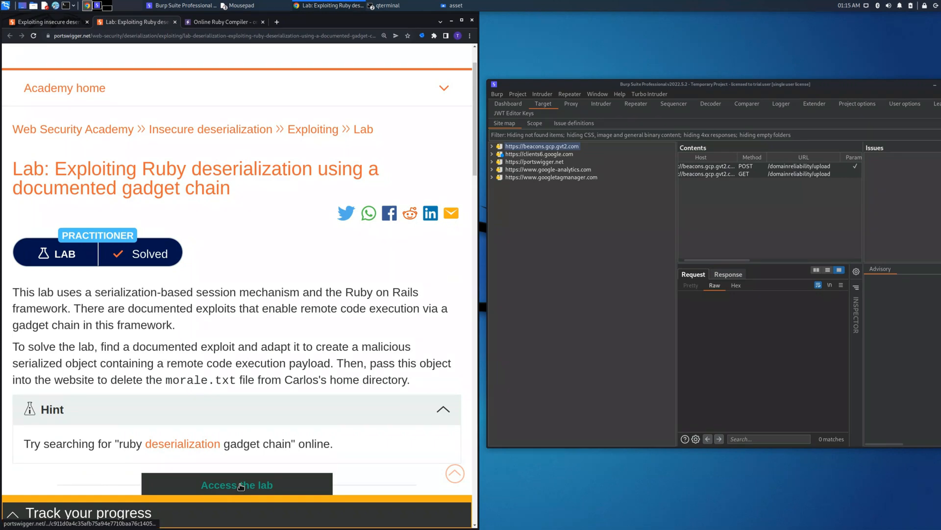
pyautogui.click(236, 485)
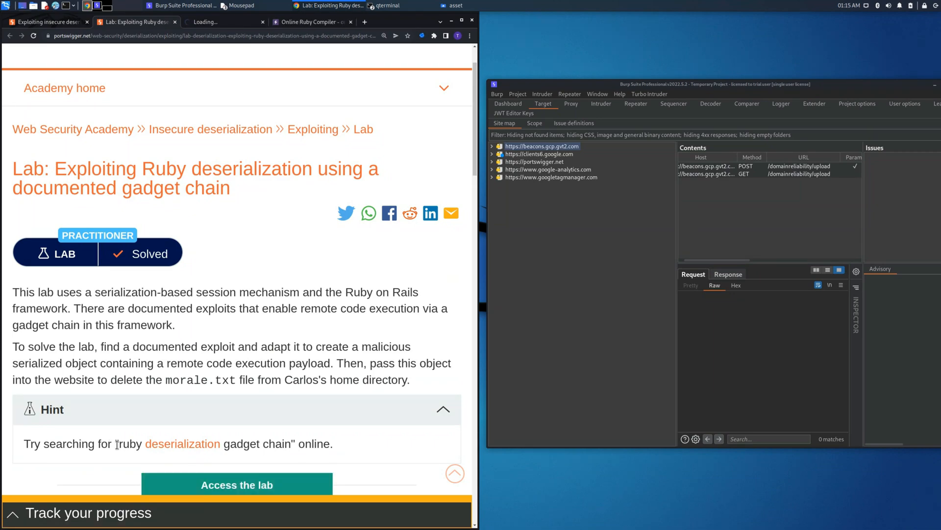
pyautogui.moveTo(118, 443); pyautogui.dragTo(291, 444)
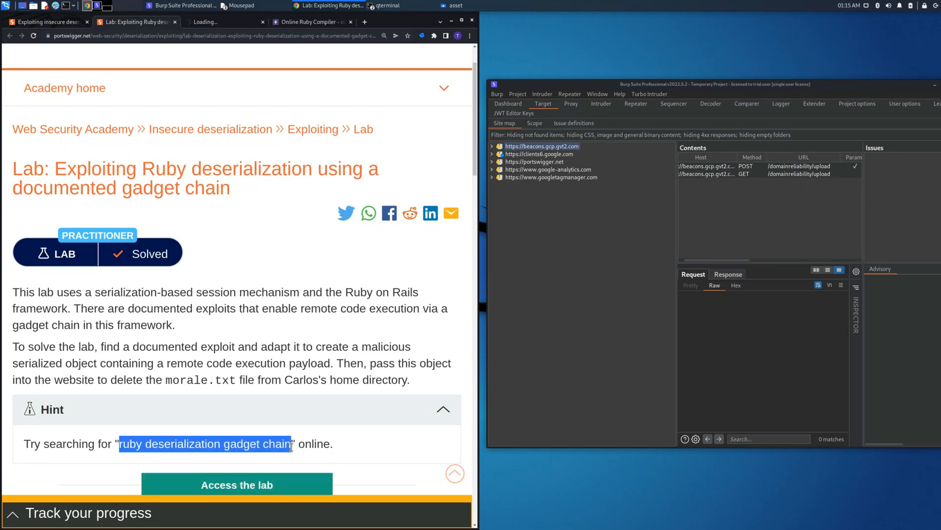
pyautogui.moveTo(277, 24)
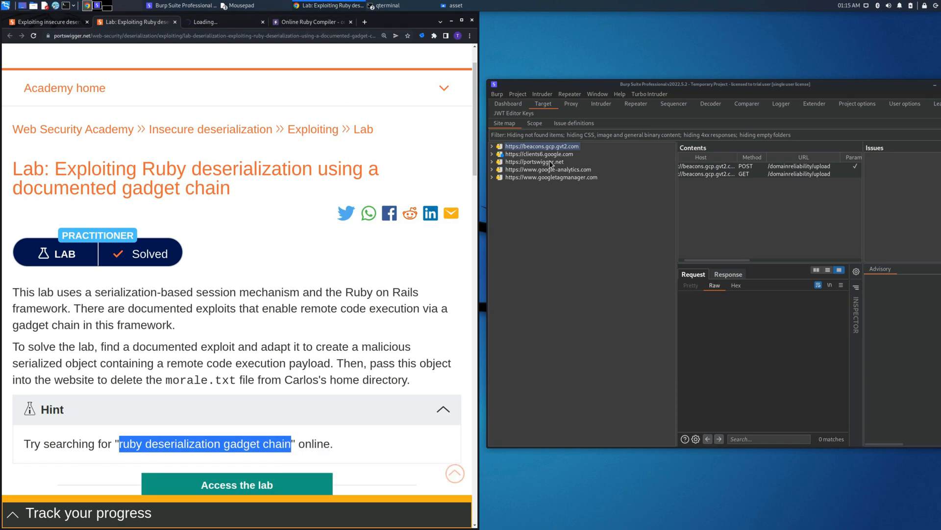
# Step: Delete the unrelated captured hosts so only the lab host remains in the site map
pyautogui.rightClick(543, 146)
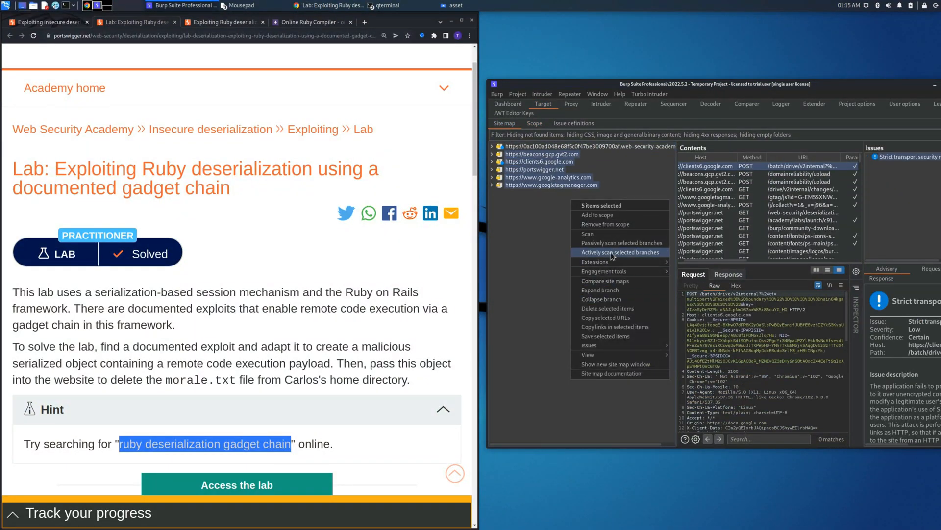
pyautogui.moveTo(602, 299)
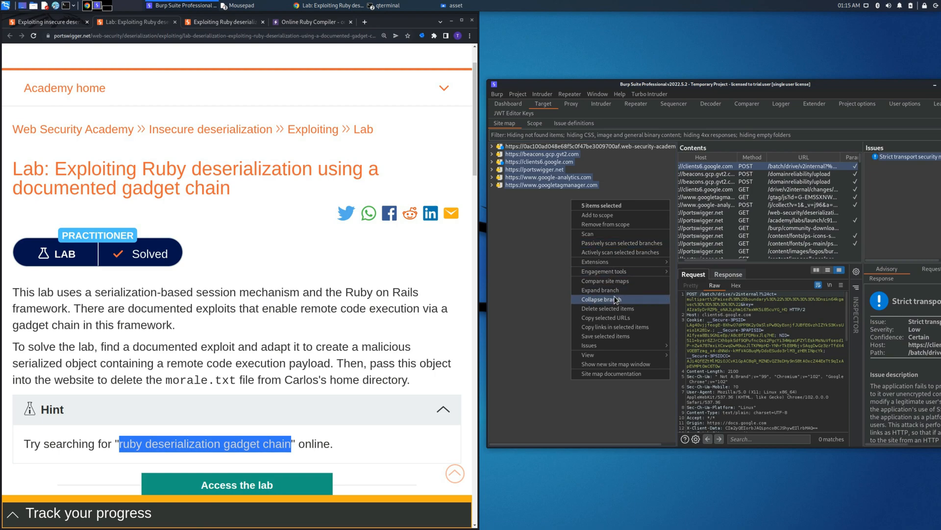
pyautogui.click(601, 298)
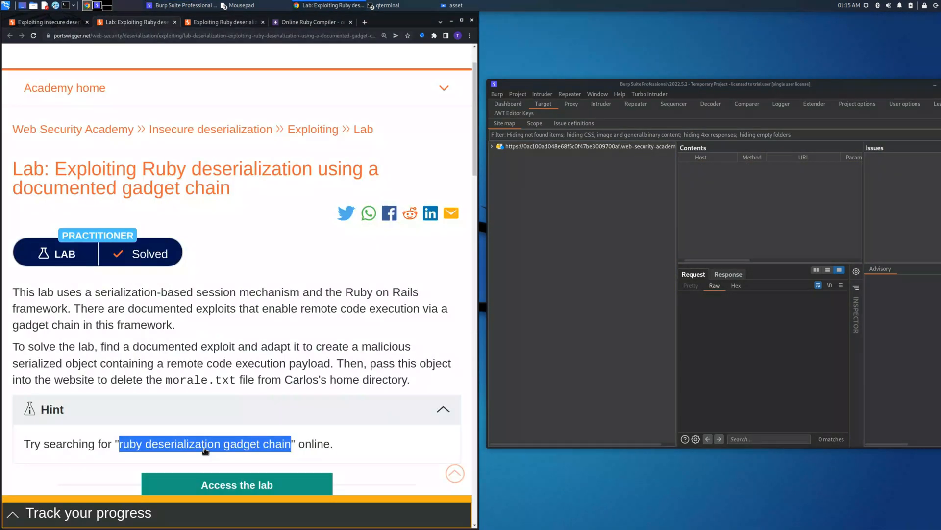
pyautogui.moveTo(223, 22)
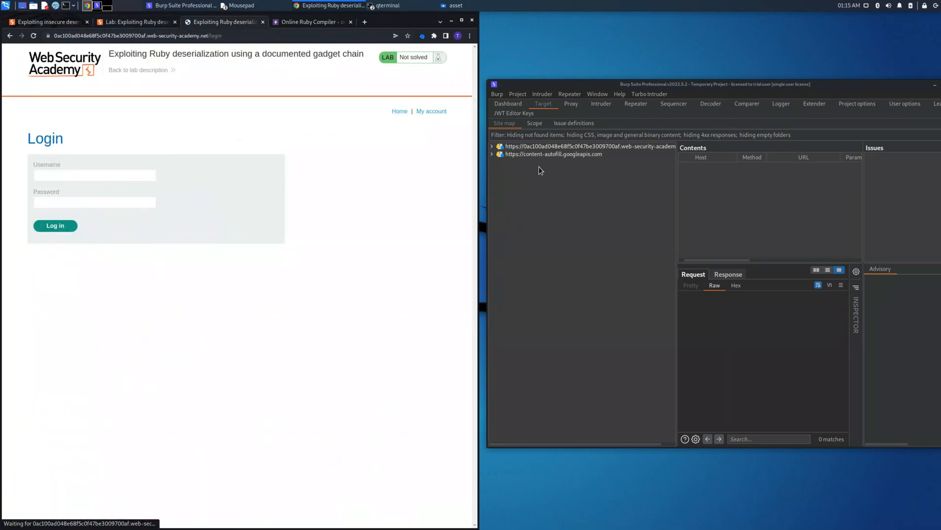
# Step: Log into the lab as wiener and select the captured /my-account request in the site map
pyautogui.click(492, 146)
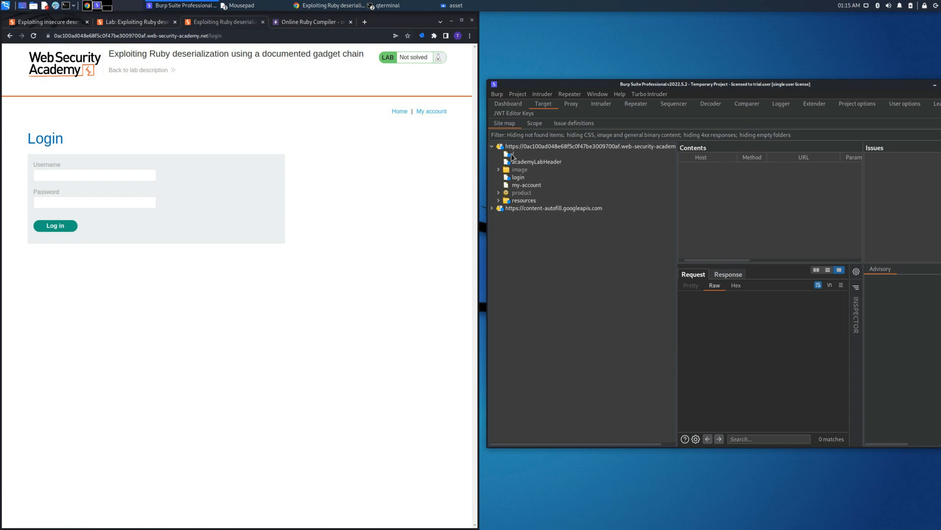
pyautogui.click(510, 154)
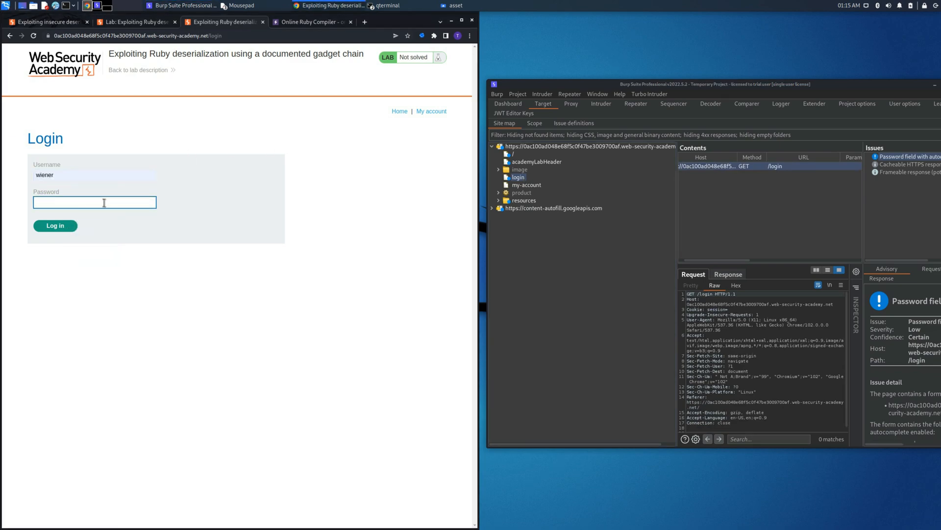
pyautogui.click(55, 226)
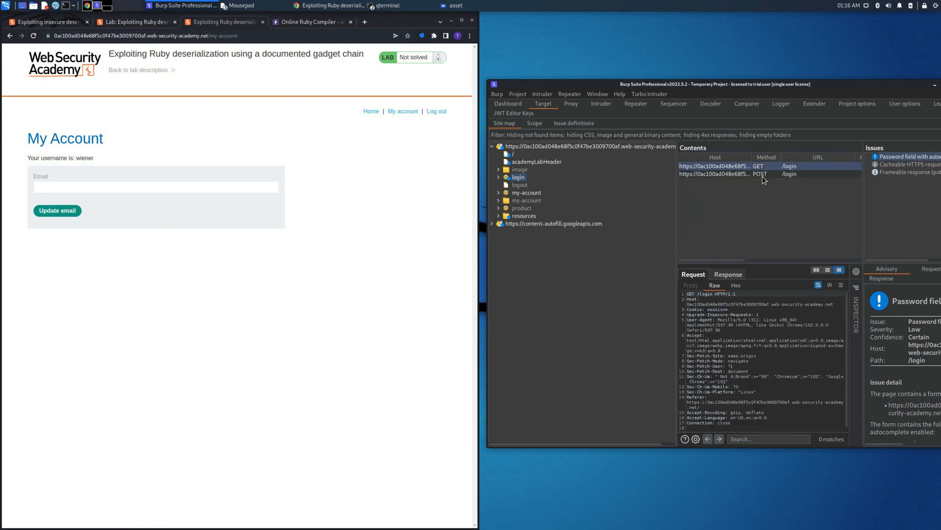
pyautogui.click(520, 184)
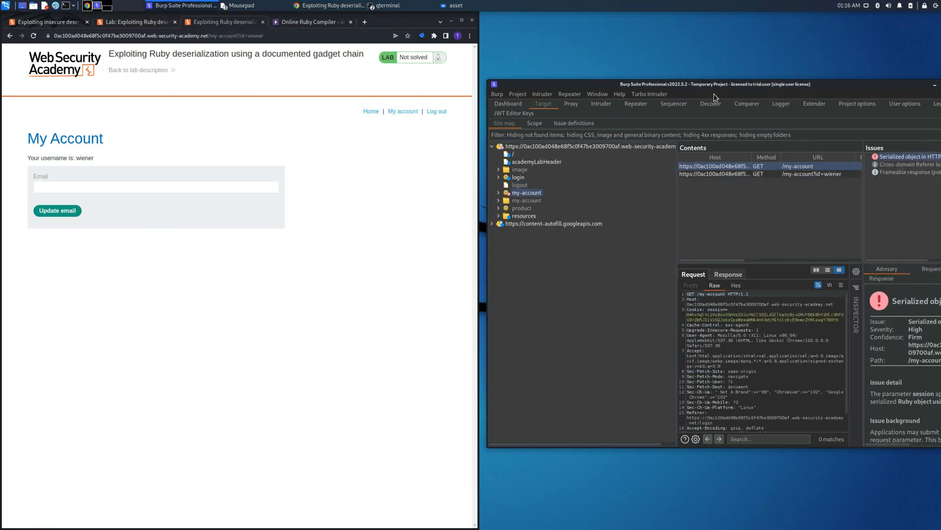
# Step: Send the my-account request to Repeater and Base64-decode its session cookie in Decoder
pyautogui.moveTo(714, 84); pyautogui.dragTo(653, 73)
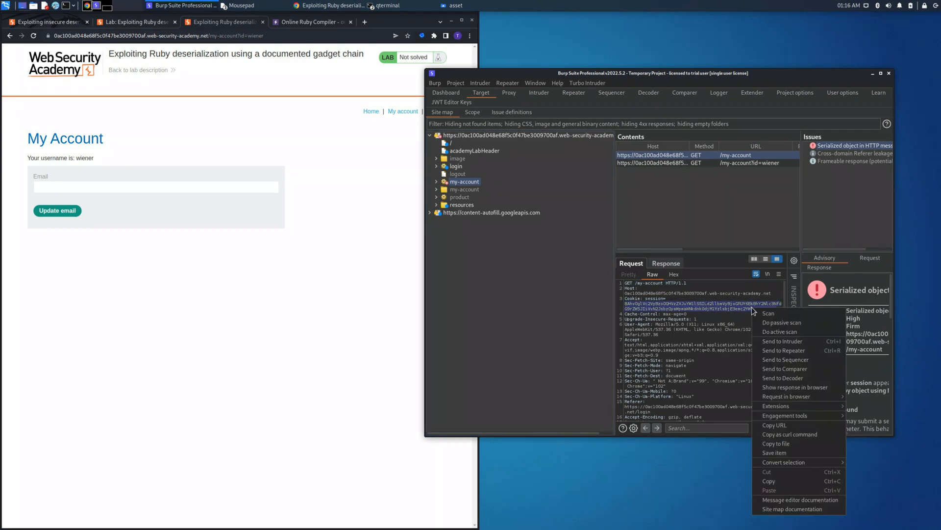
pyautogui.click(784, 350)
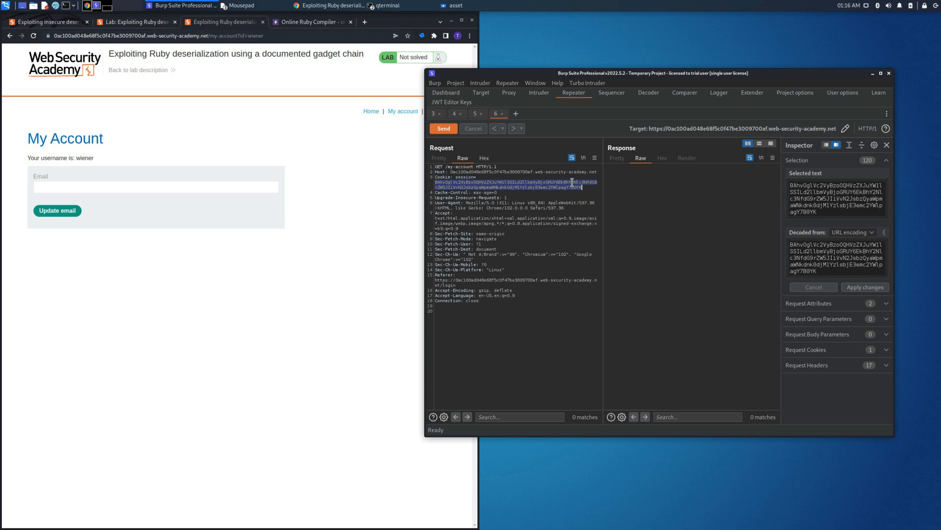
pyautogui.click(649, 93)
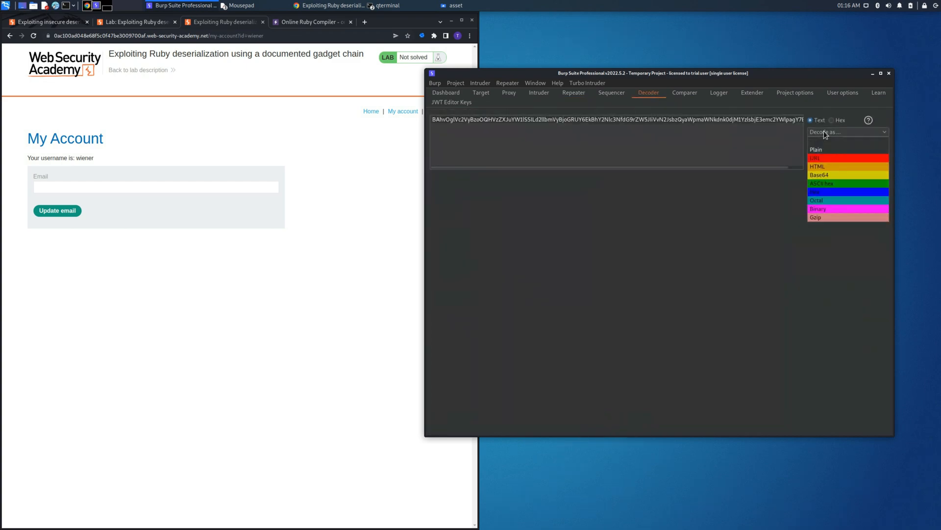
pyautogui.moveTo(829, 177)
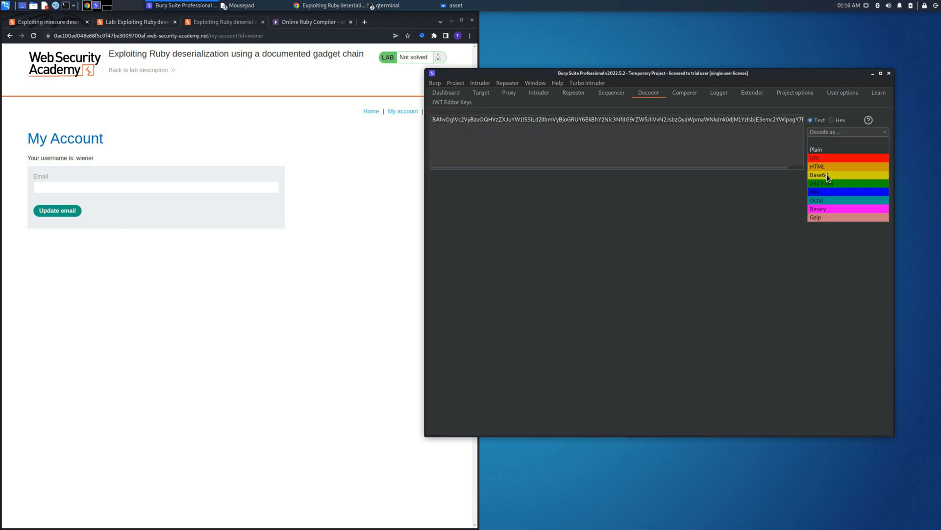
pyautogui.click(818, 175)
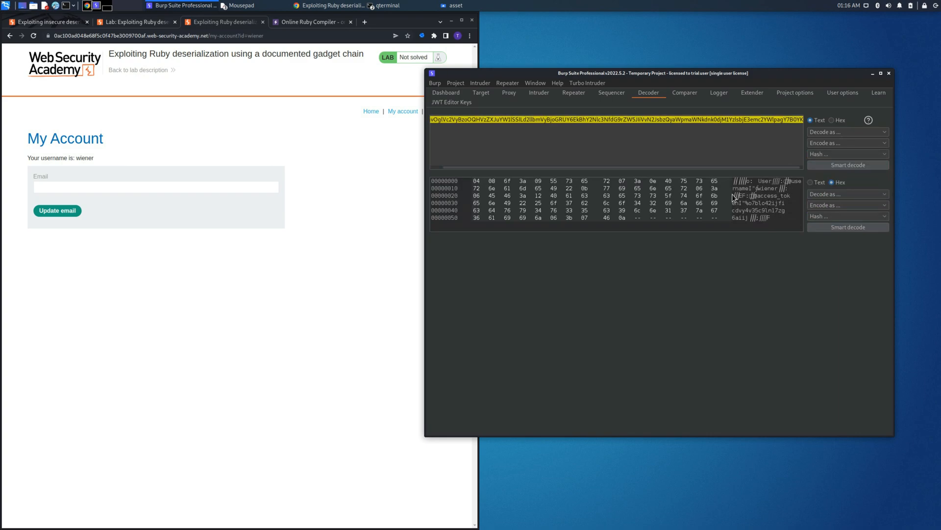
pyautogui.moveTo(706, 152)
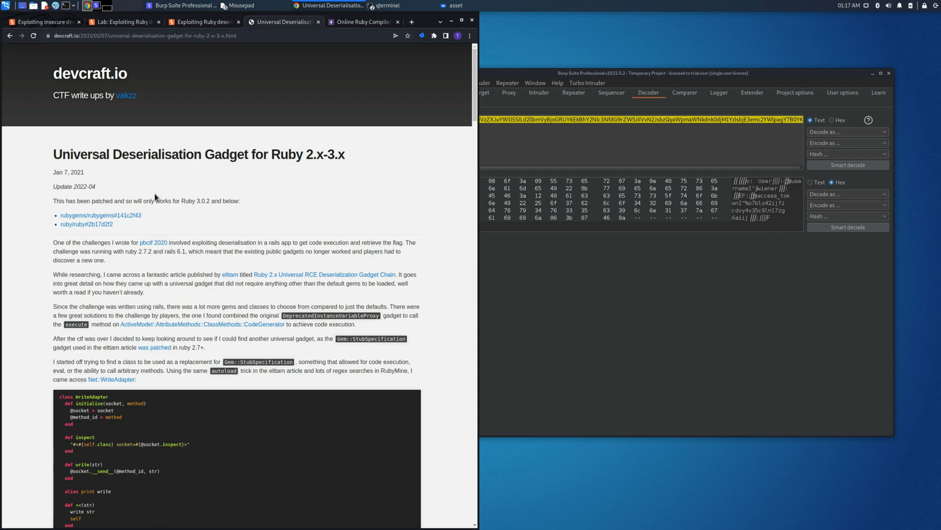
pyautogui.moveTo(437, 161)
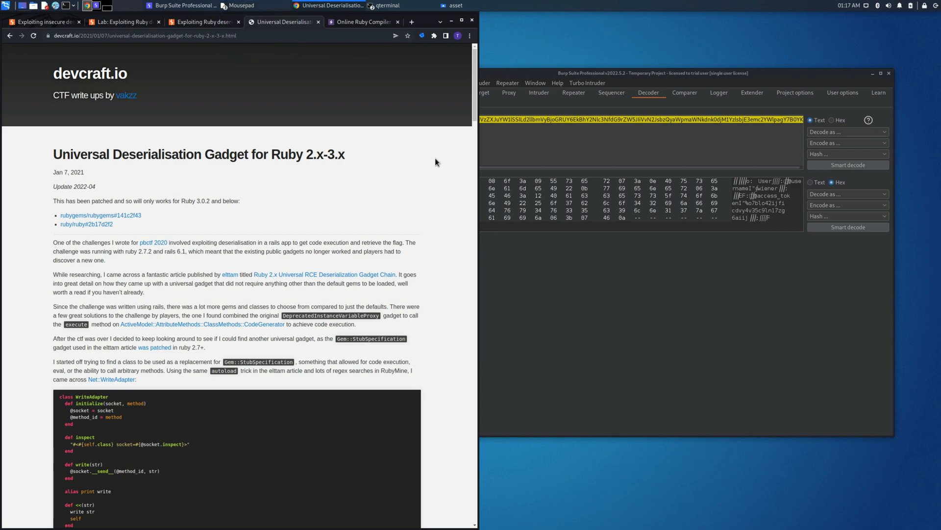
pyautogui.moveTo(212, 195)
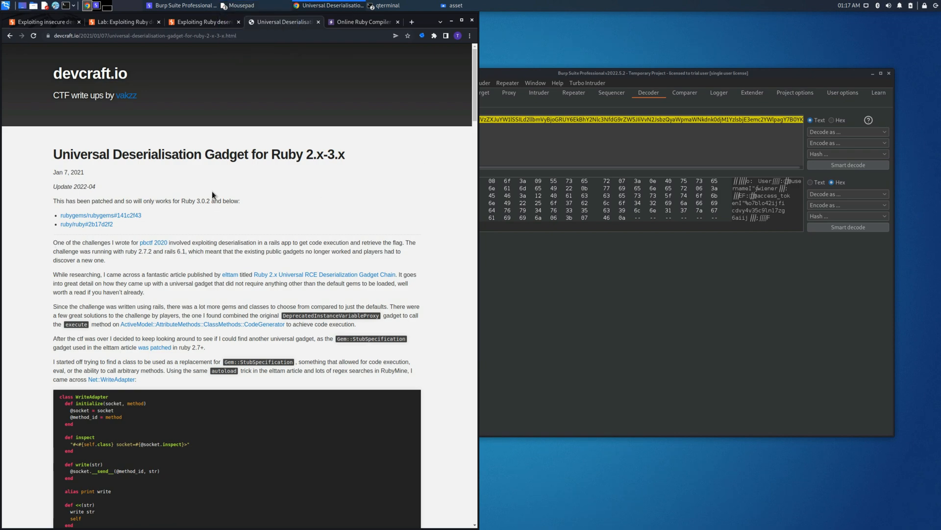
# Step: Scroll to the article's final Kernel.system("id") gadget chain code and copy it
pyautogui.scroll(-3)
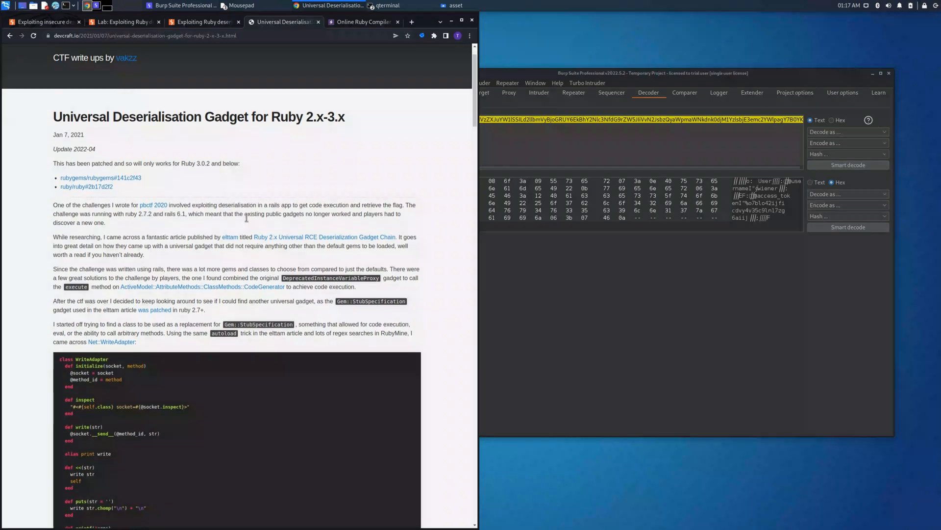
pyautogui.scroll(-3)
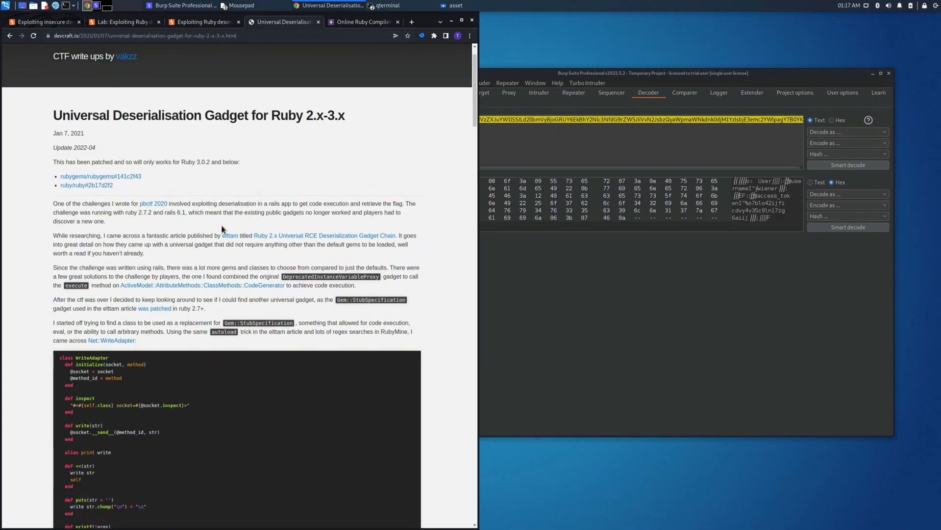
pyautogui.scroll(-3)
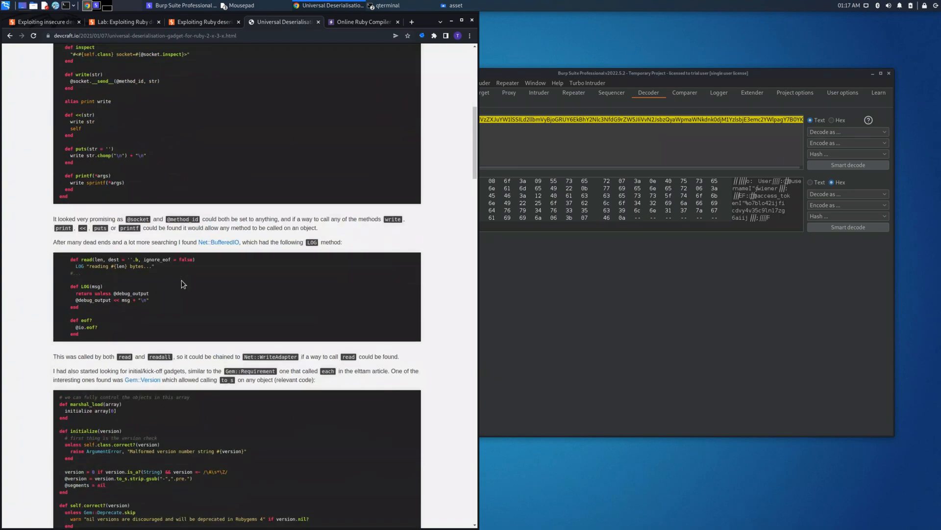
pyautogui.scroll(-3)
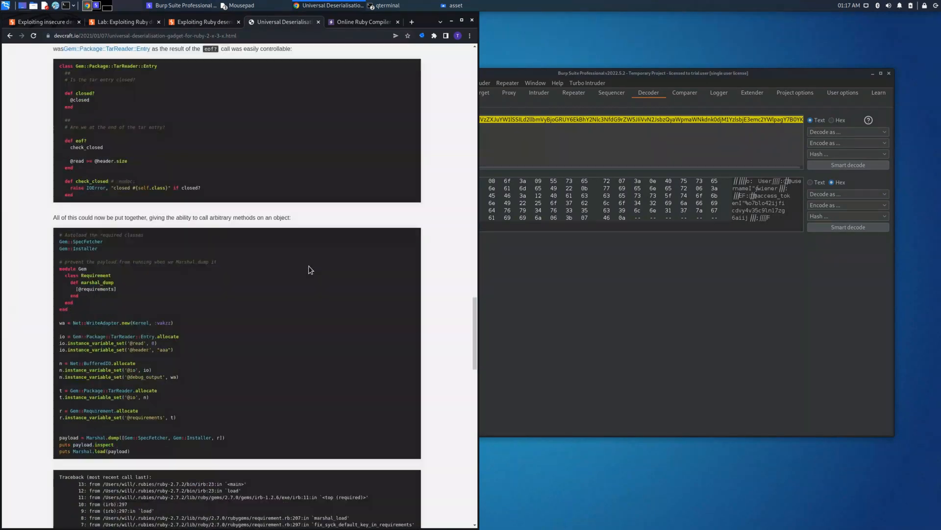
pyautogui.scroll(-3)
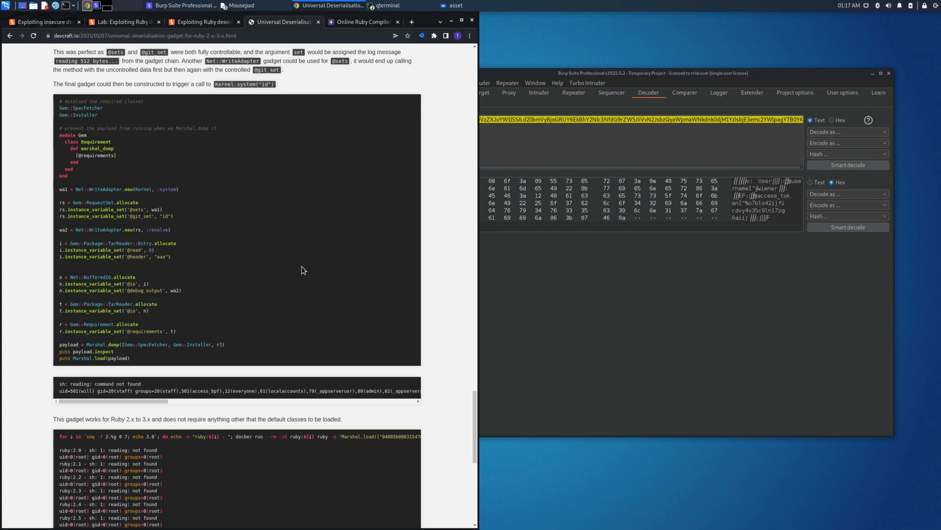
pyautogui.scroll(-3)
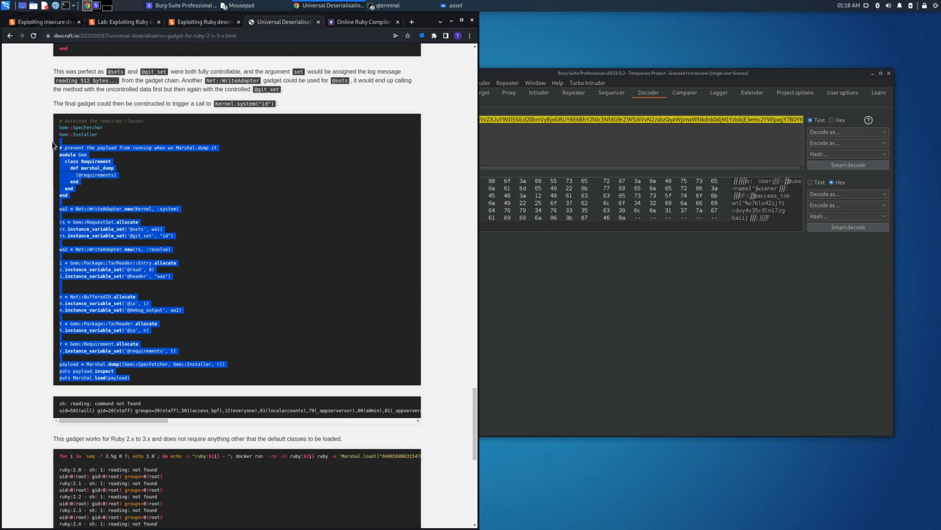
pyautogui.rightClick(64, 142)
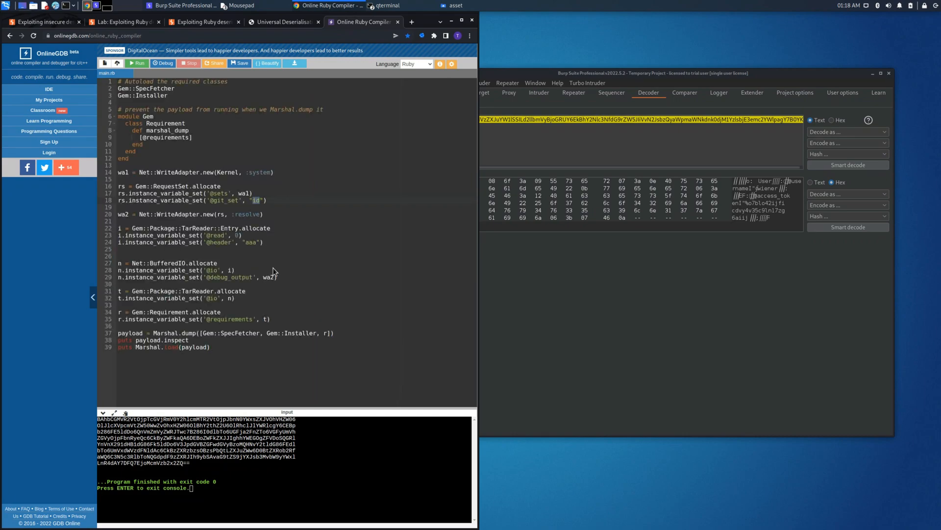
# Step: Change the gadget command to rm /home/carlos/morale.txt in the pasted Ruby script
pyautogui.write('rm /home')
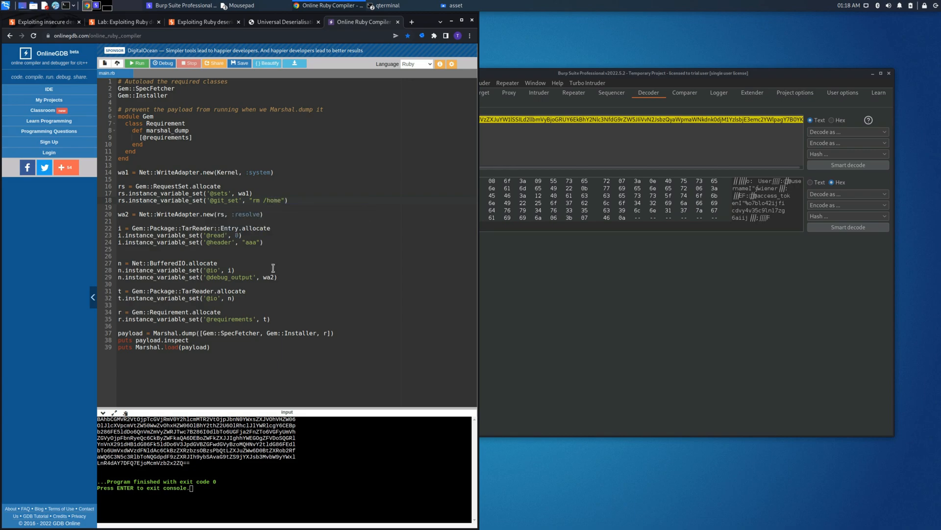
pyautogui.write('carlos/morale.')
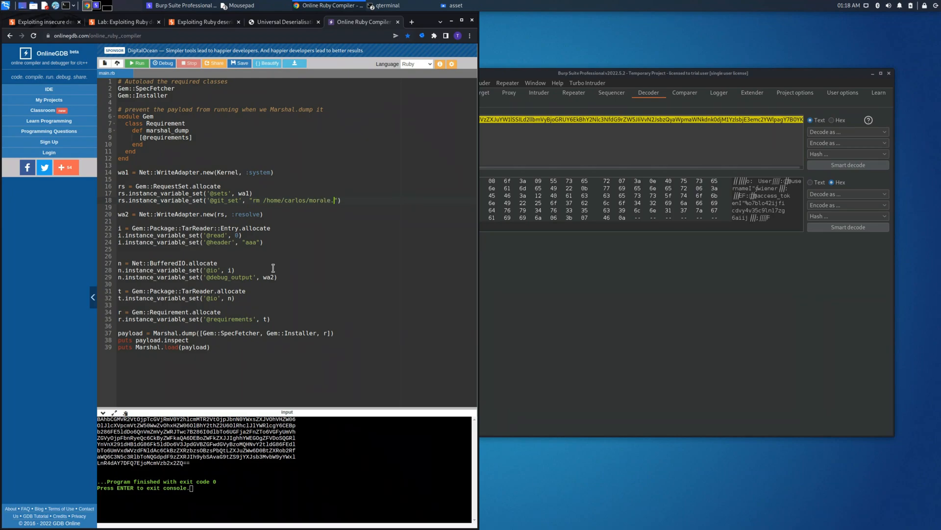
pyautogui.write('txt')
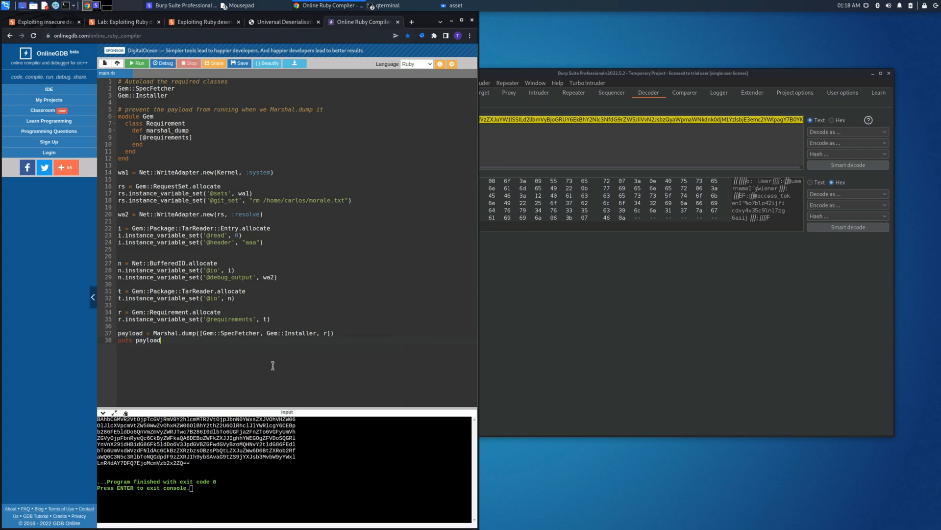
# Step: Add a #puts Base64.encode64(payload) line at the end of the script
pyautogui.press('BackSpace')
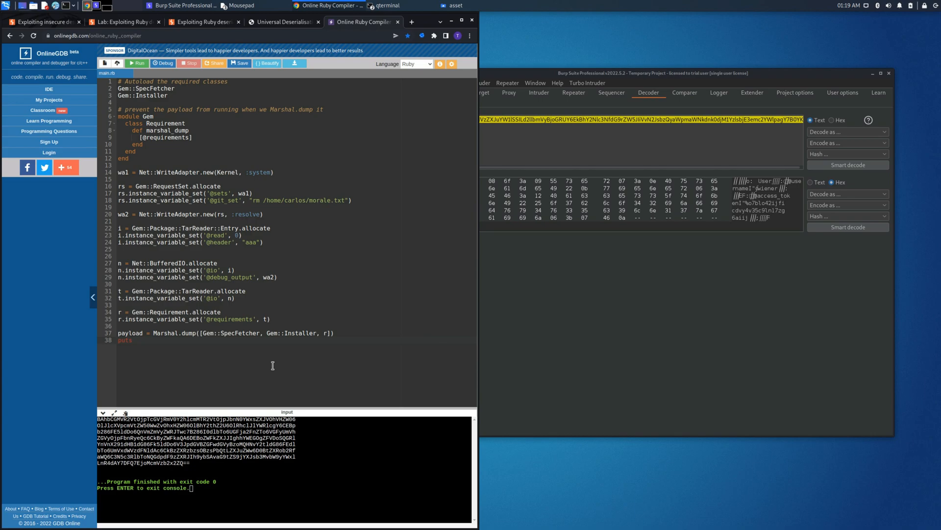
pyautogui.write('Base64')
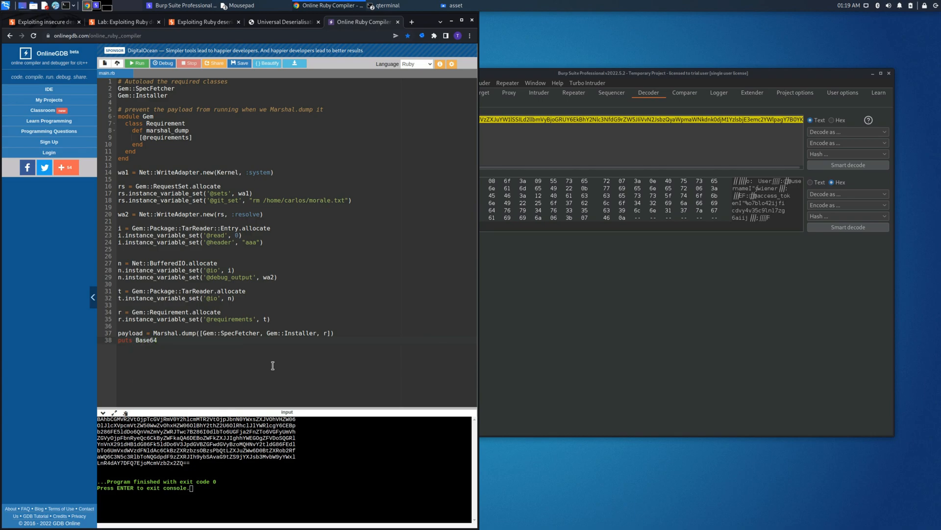
pyautogui.write('.encode64(')
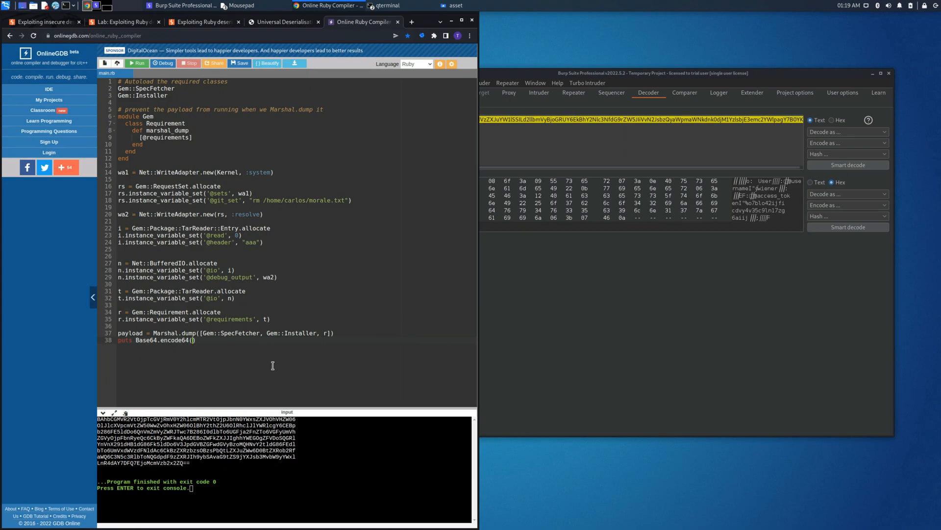
pyautogui.write('payload')
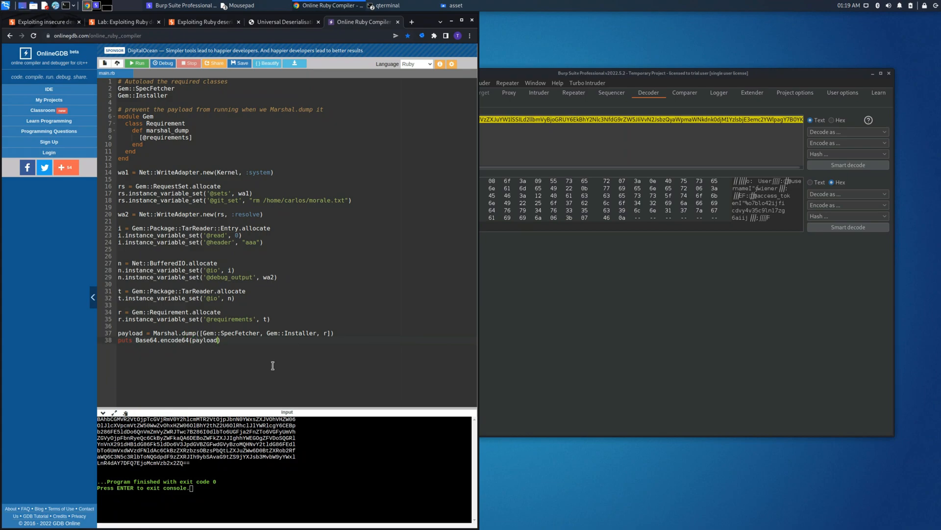
pyautogui.moveTo(209, 280)
pyautogui.write('#')
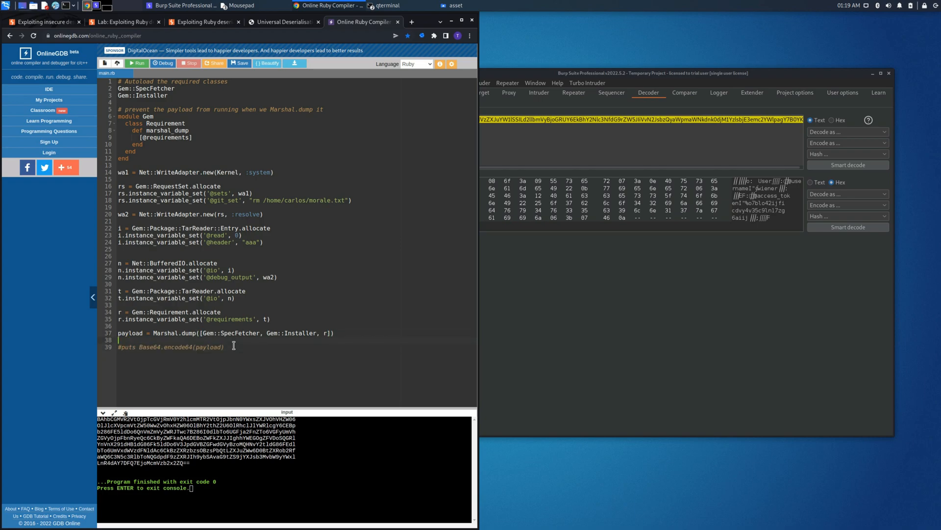
# Step: Enable the puts Base64.encode64(payload) line and run the script to print the encoded payload
pyautogui.write('puts payload')
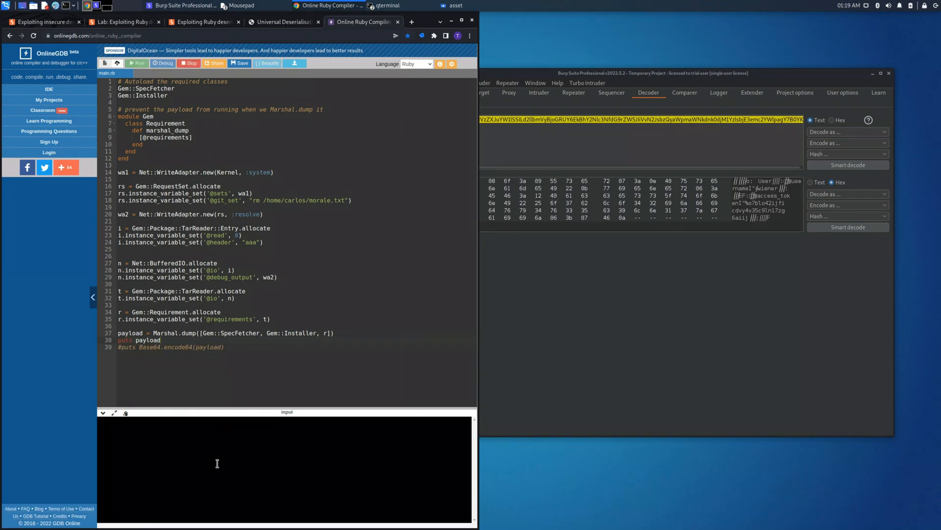
pyautogui.click(138, 63)
pyautogui.write('echo "')
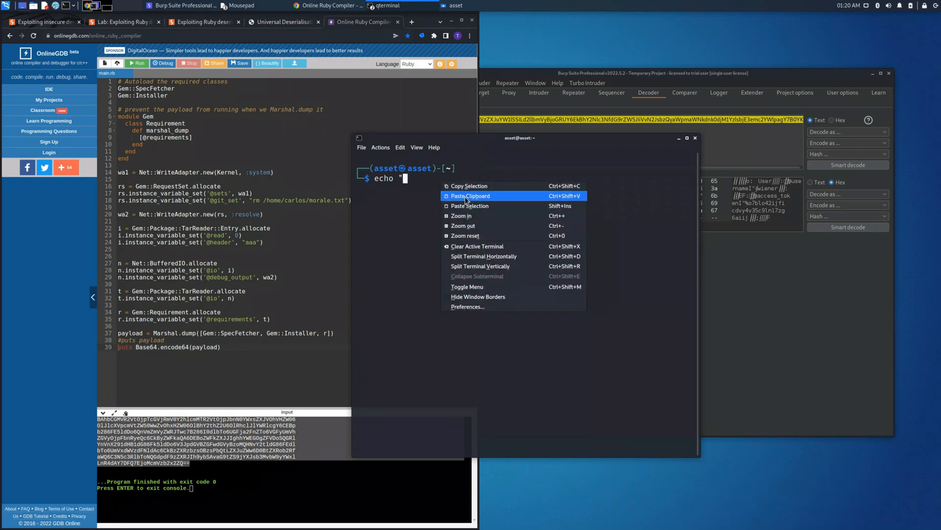
# Step: Echo the pasted payload through tr -d "\n\r" to get one unbroken Base64 string
pyautogui.click(469, 196)
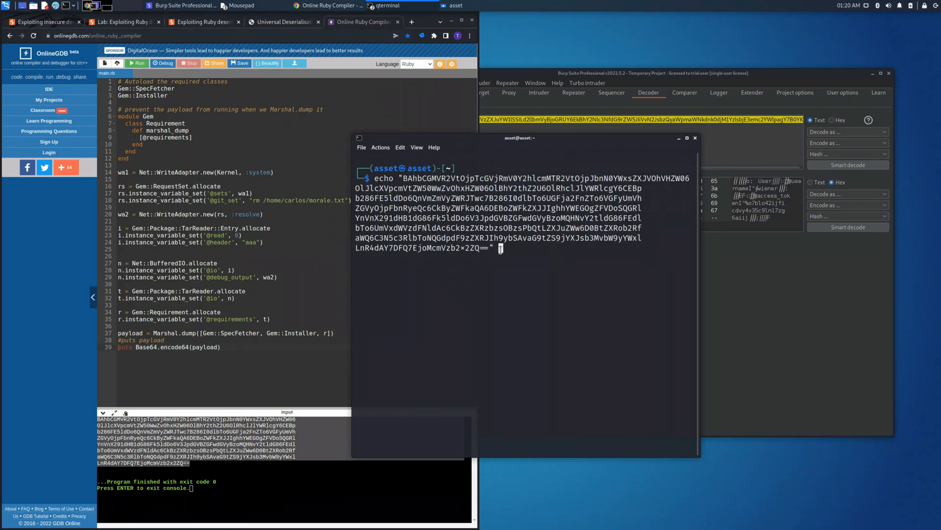
pyautogui.write('| tr -d')
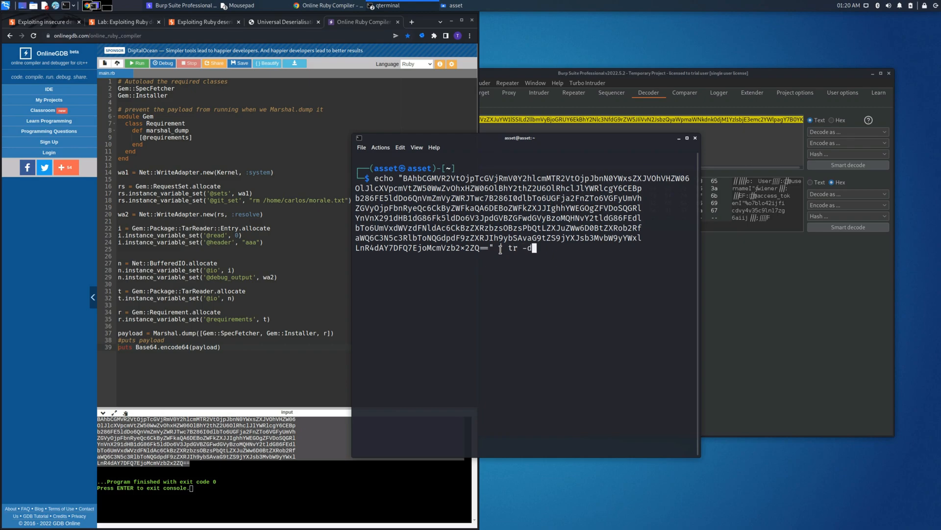
pyautogui.write('"\\')
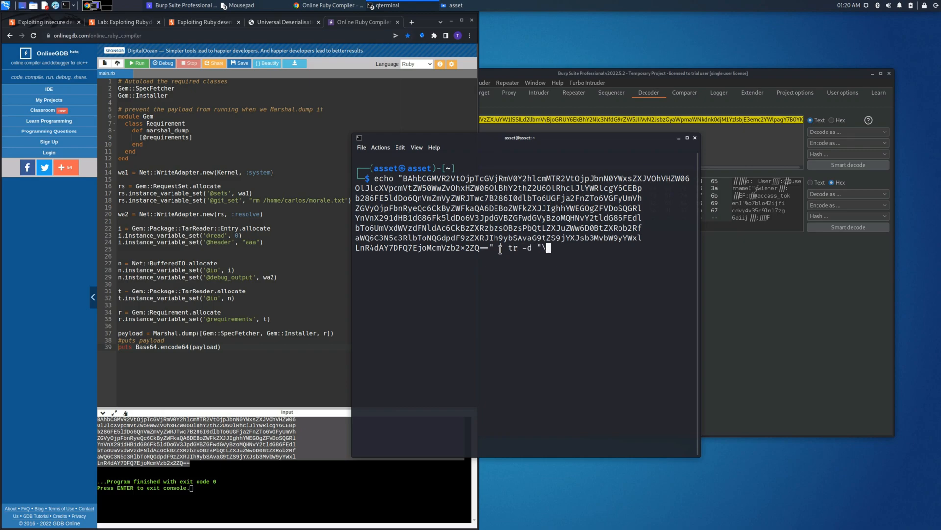
pyautogui.write('\\n\\r')
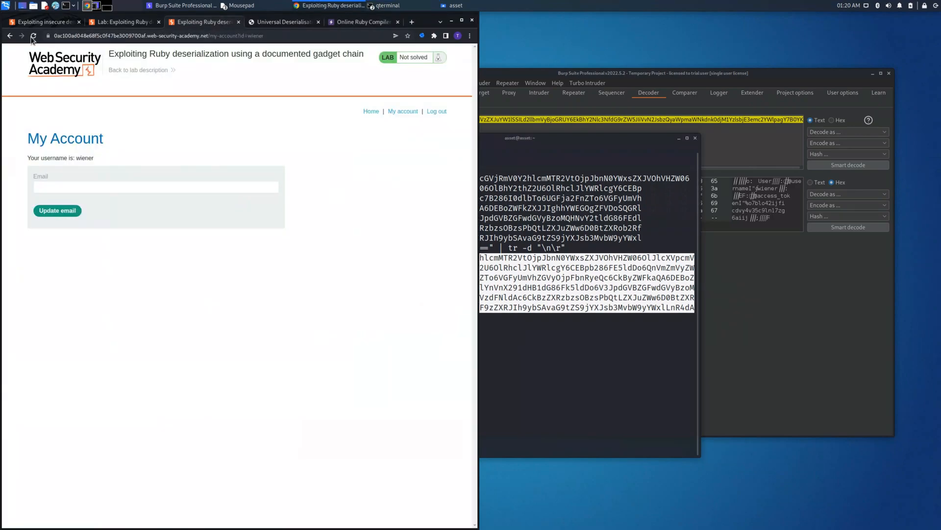
# Step: URL-encode the single-line Base64 payload in Decoder and copy the result
pyautogui.click(36, 37)
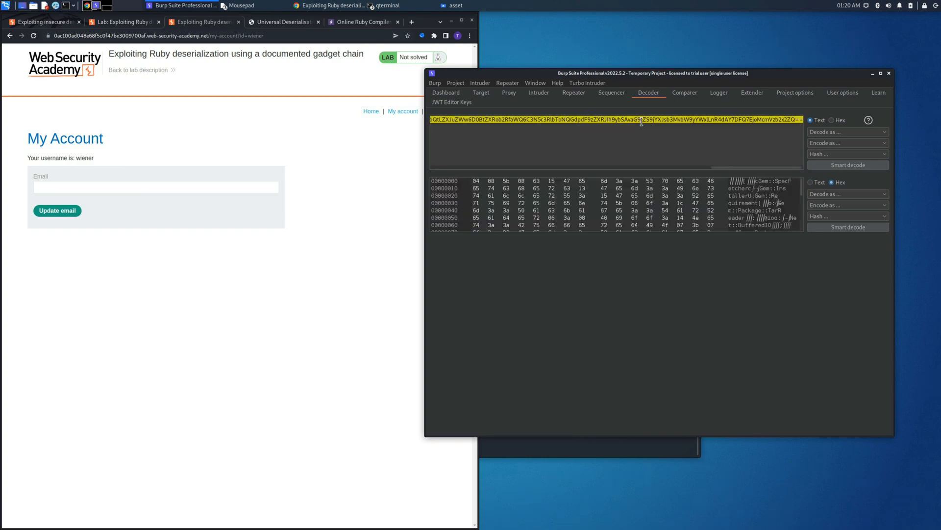
pyautogui.click(848, 143)
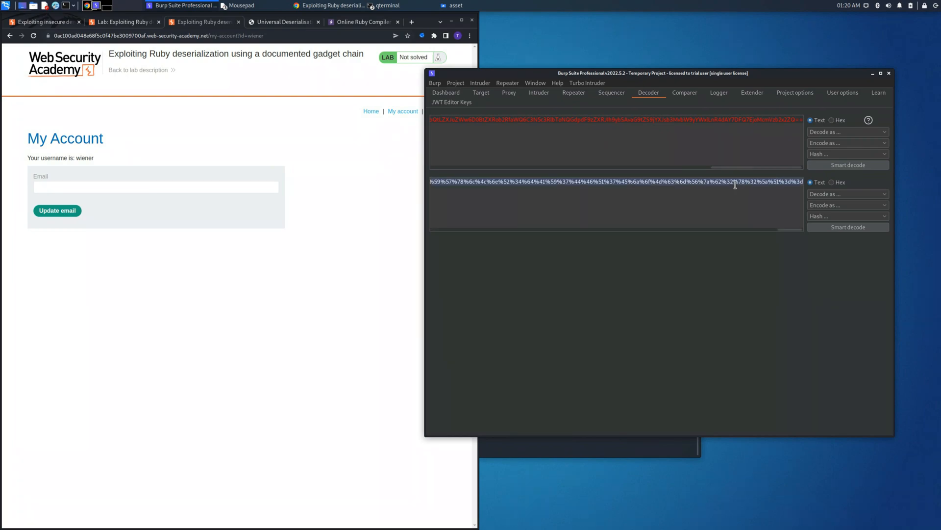
pyautogui.click(127, 22)
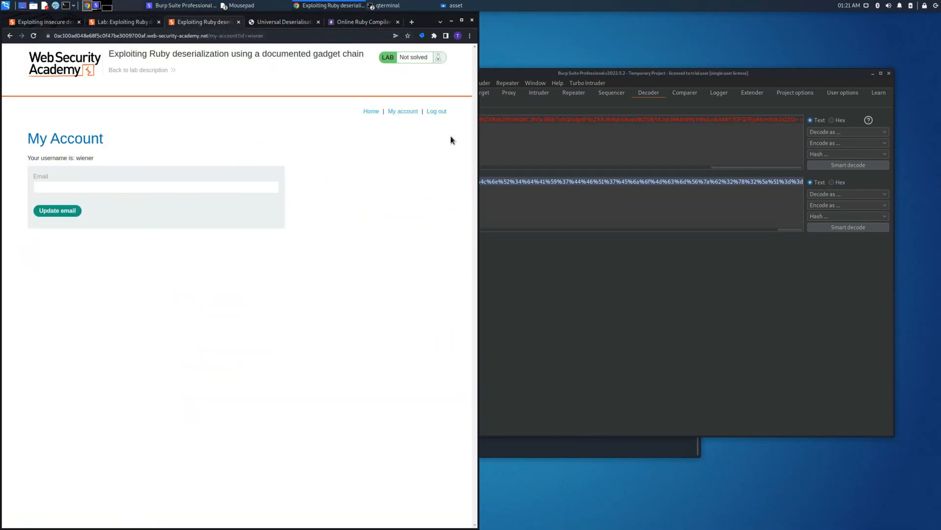
# Step: Replace the session cookie's value with the URL-encoded gadget payload via DevTools Cookies
pyautogui.press('F12')
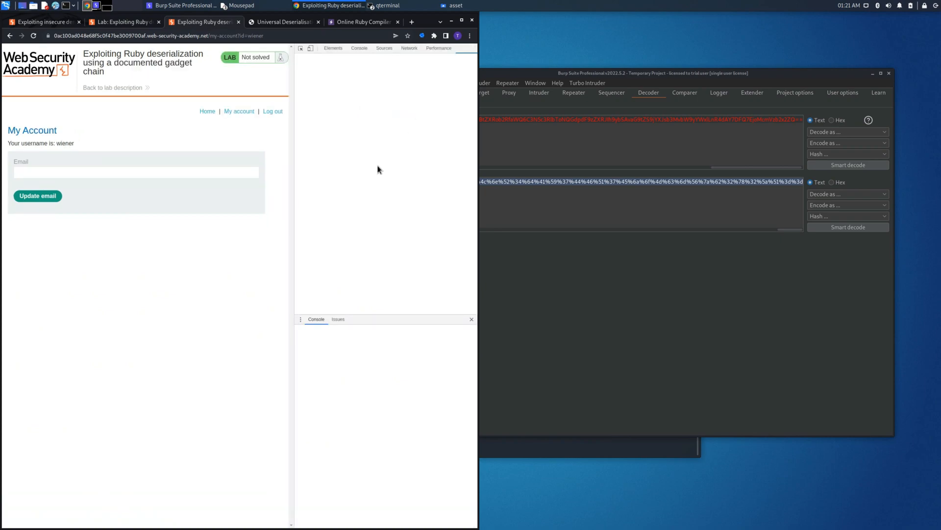
pyautogui.click(412, 48)
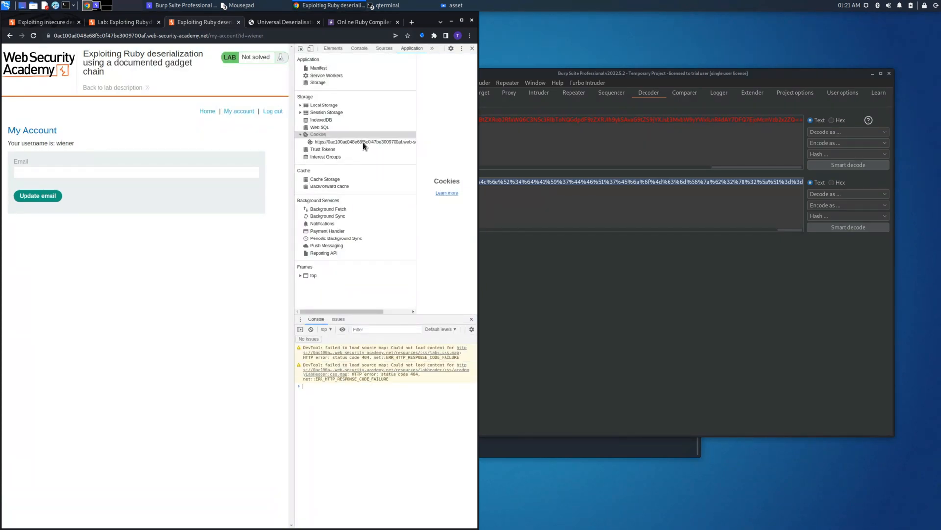
pyautogui.click(363, 142)
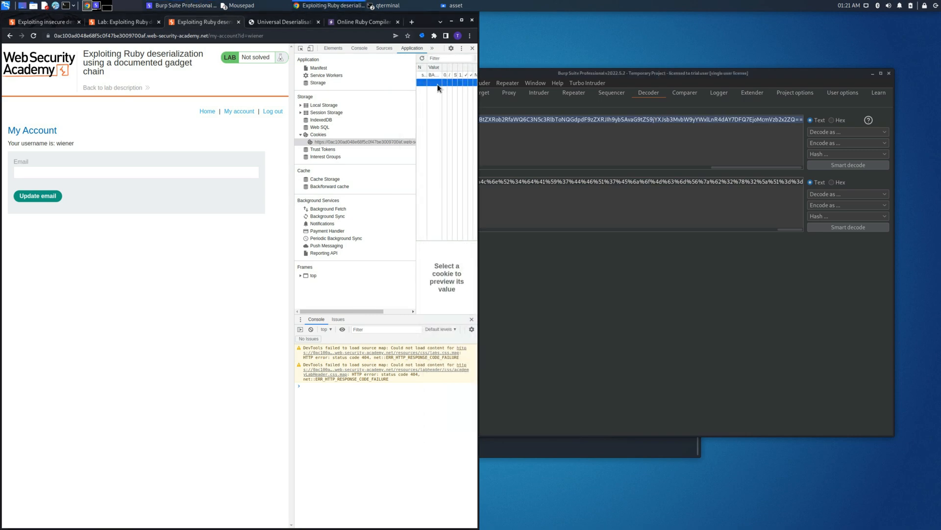
pyautogui.click(430, 75)
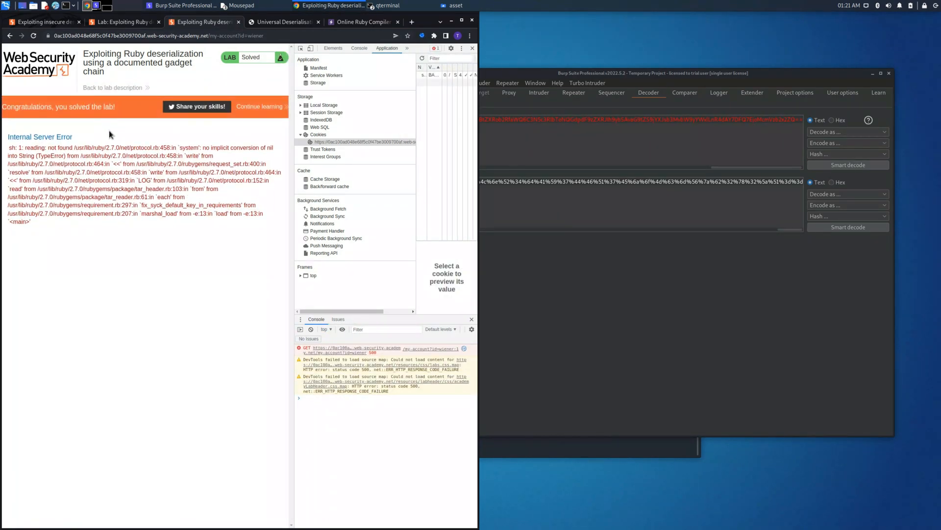
pyautogui.moveTo(408, 129)
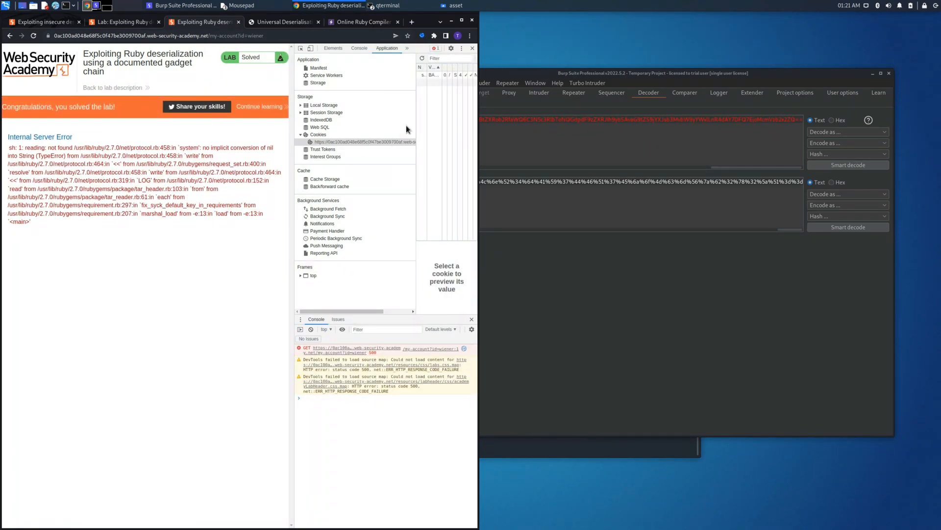